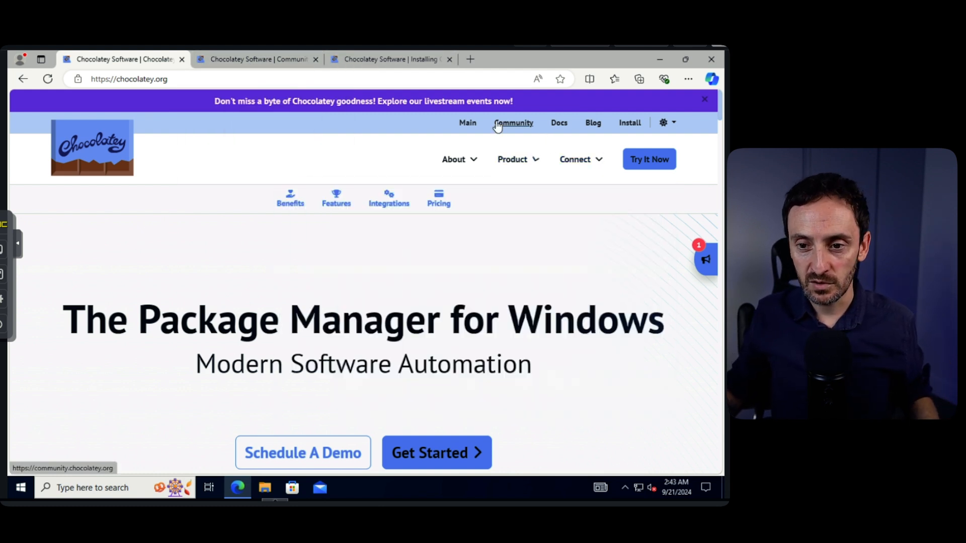
Step: Go to the Chocolatey Community page from the top navigation
click(513, 123)
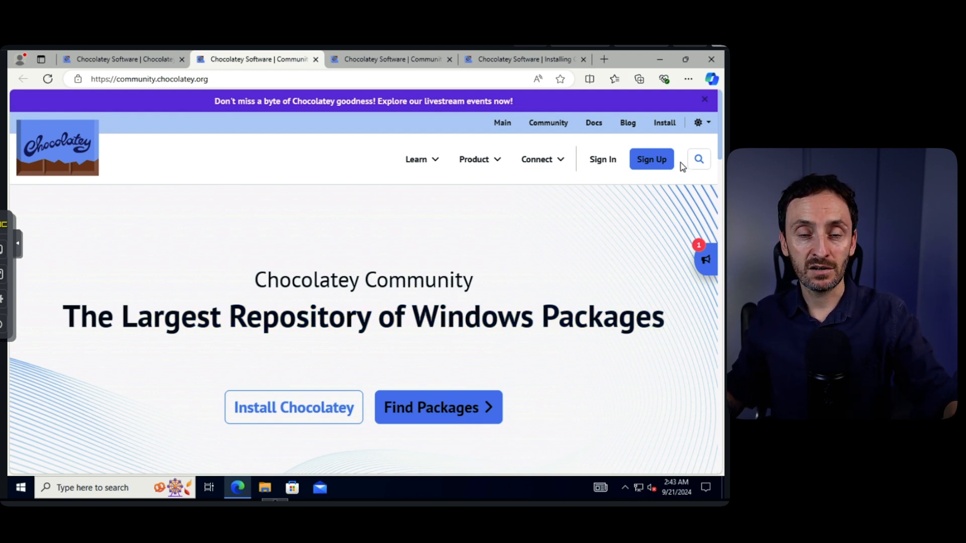
mouse_move(676, 150)
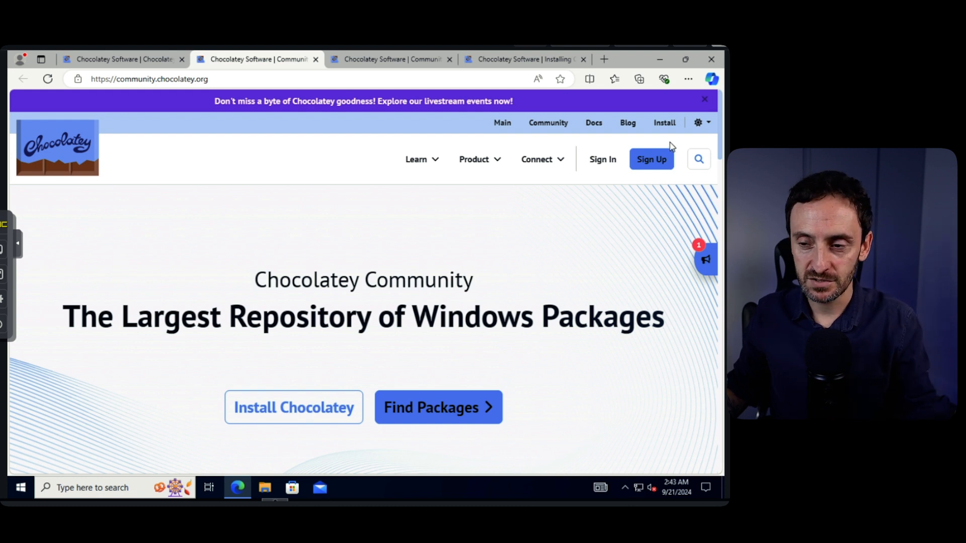
mouse_move(721, 122)
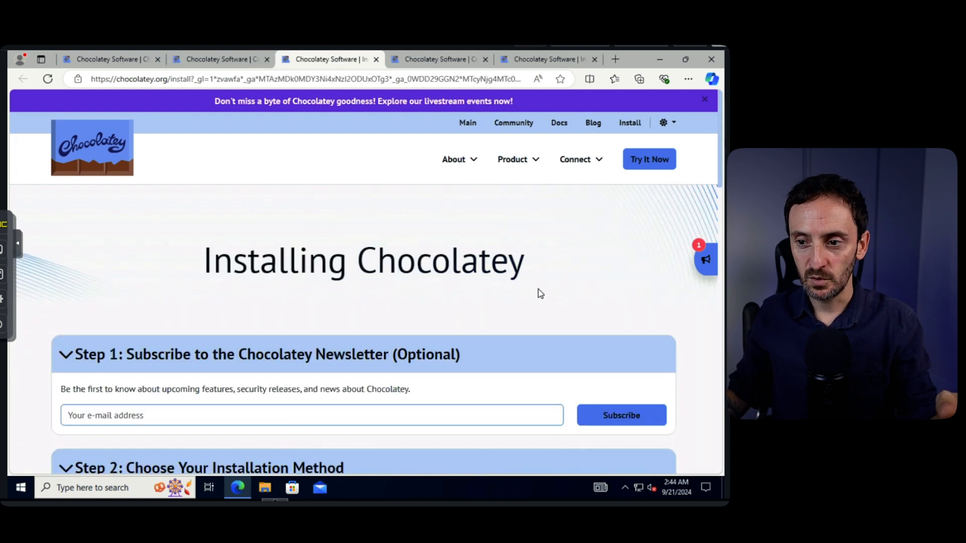
Step: Scroll the install page down to the Individual tab's 'Now run the following command' box
scroll(down, 3)
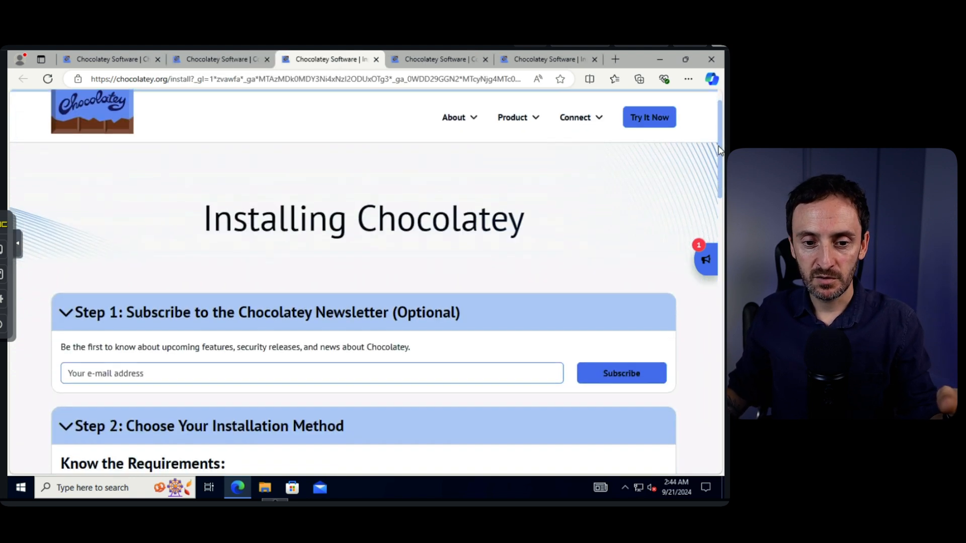
scroll(down, 3)
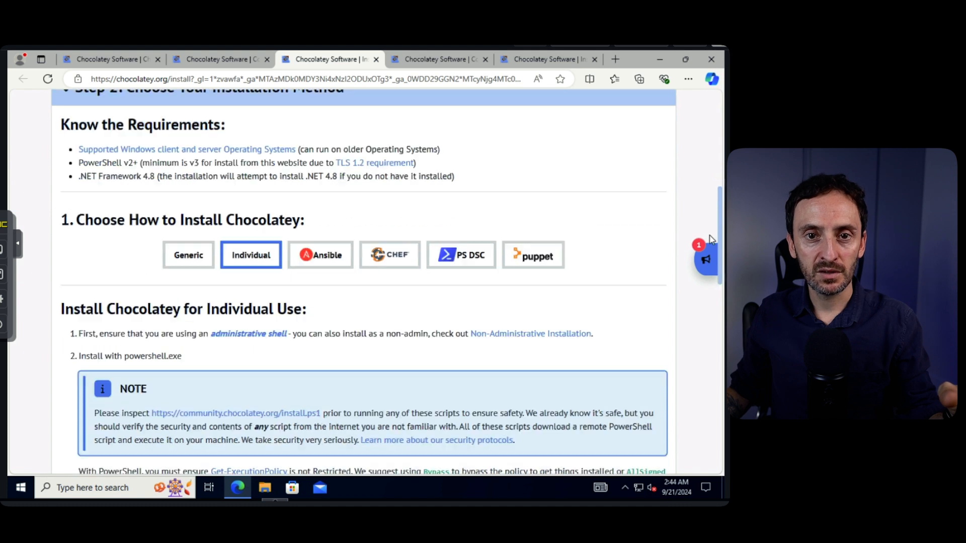
scroll(down, 3)
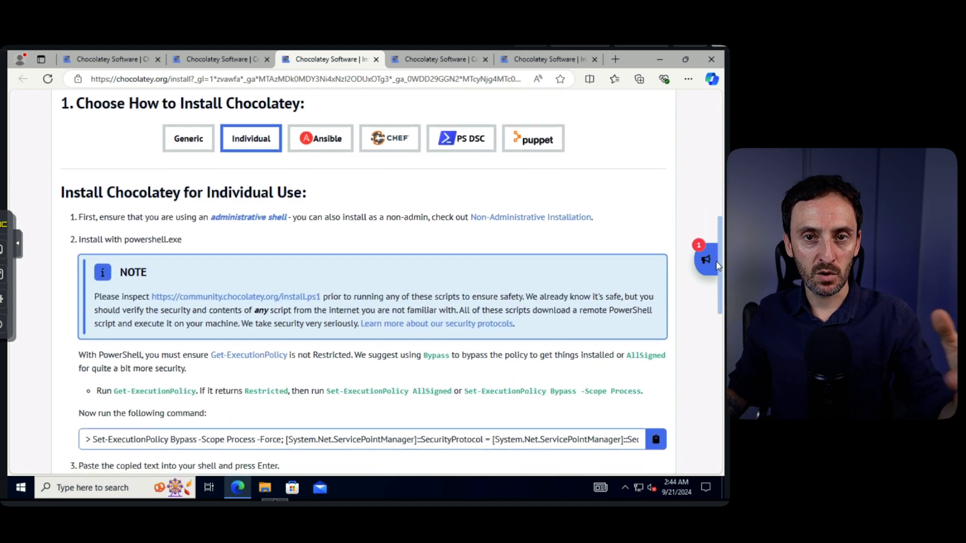
scroll(down, 3)
text(p)
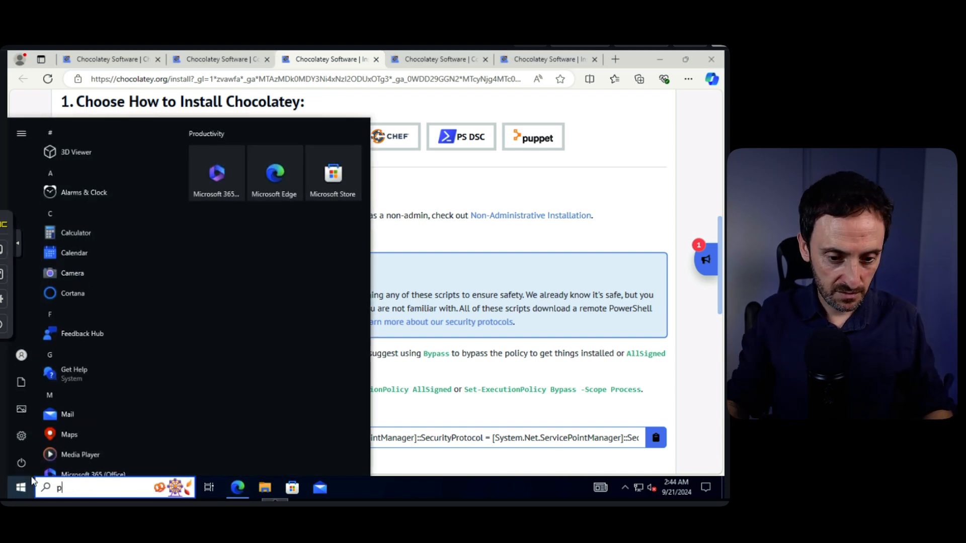
Step: Search Start for 'power' and run Windows PowerShell as administrator
text(ower)
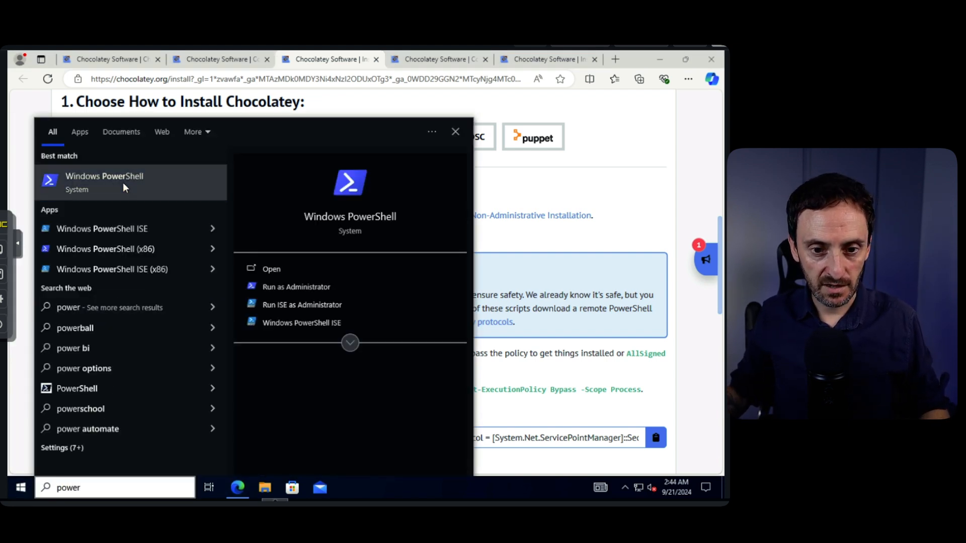
click(296, 287)
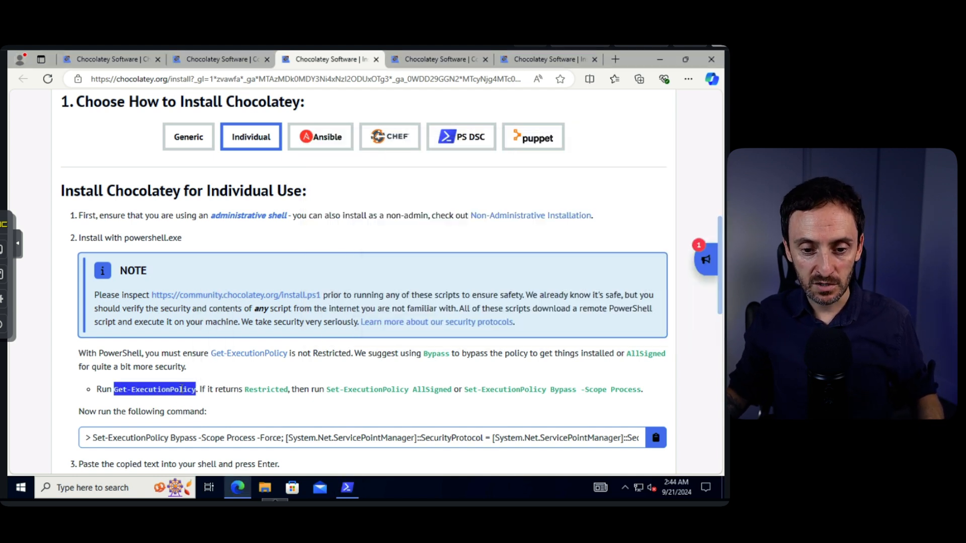
mouse_move(286, 234)
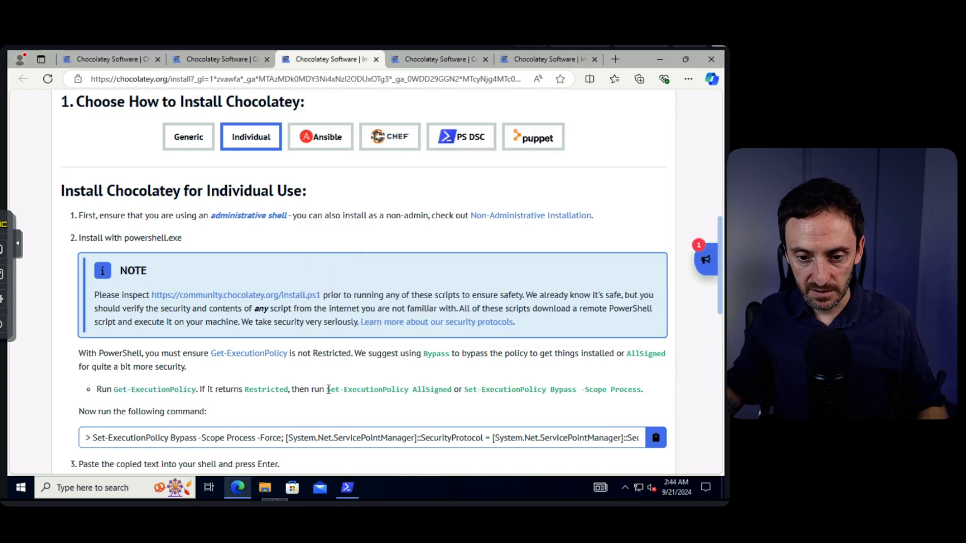
Step: Run Set-ExecutionPolicy AllSigned from the page, answer A (Yes to All), and check with Get-ExecutionPolicy
drag(326, 390, 451, 390)
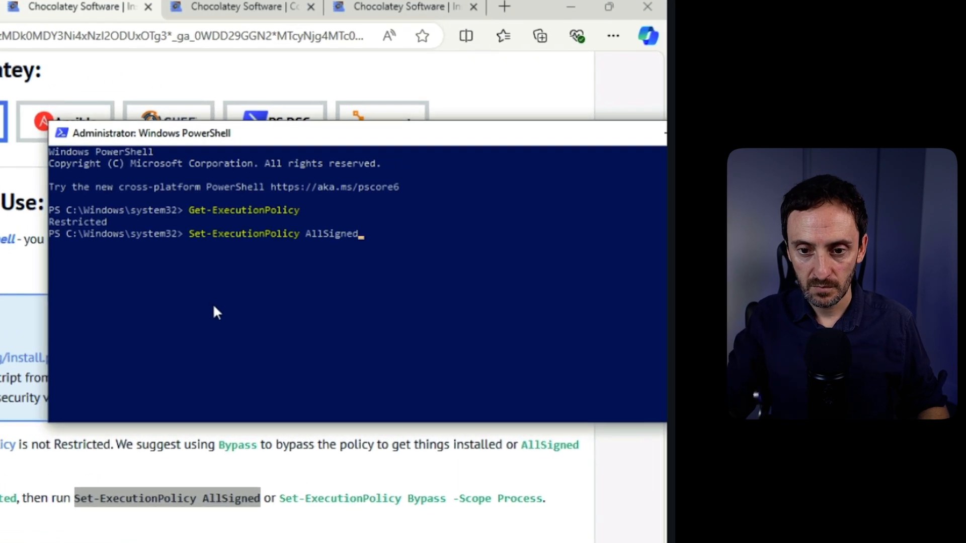
key(Enter)
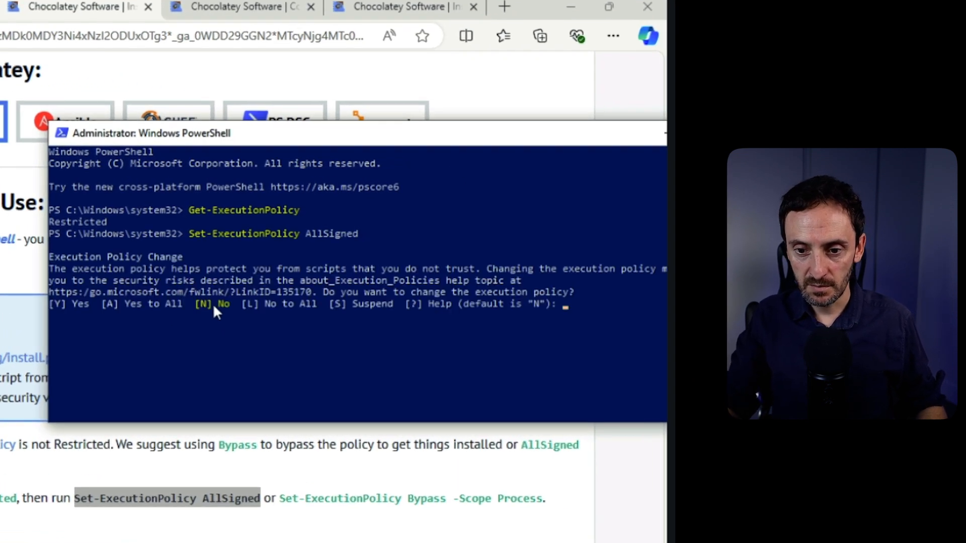
text(A)
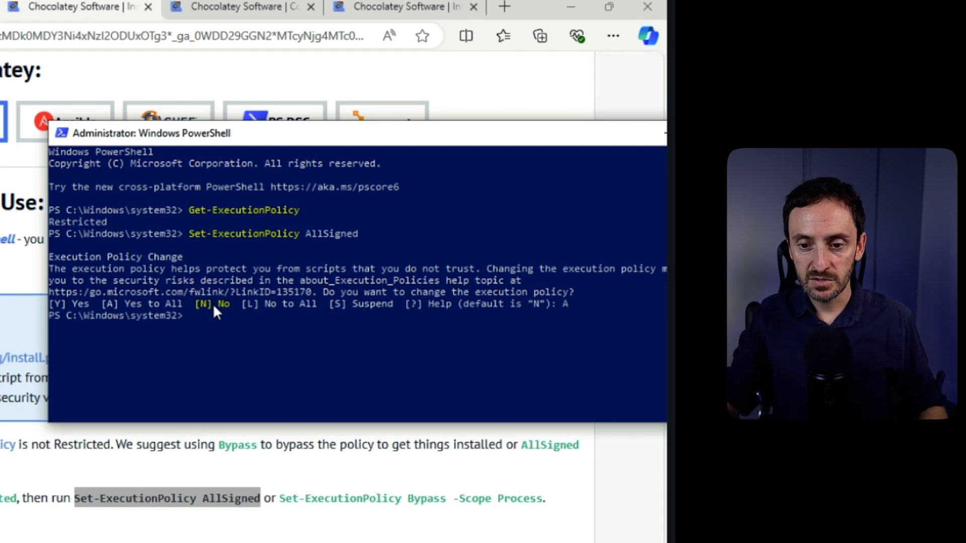
text(Get-ExecutionPolicy)
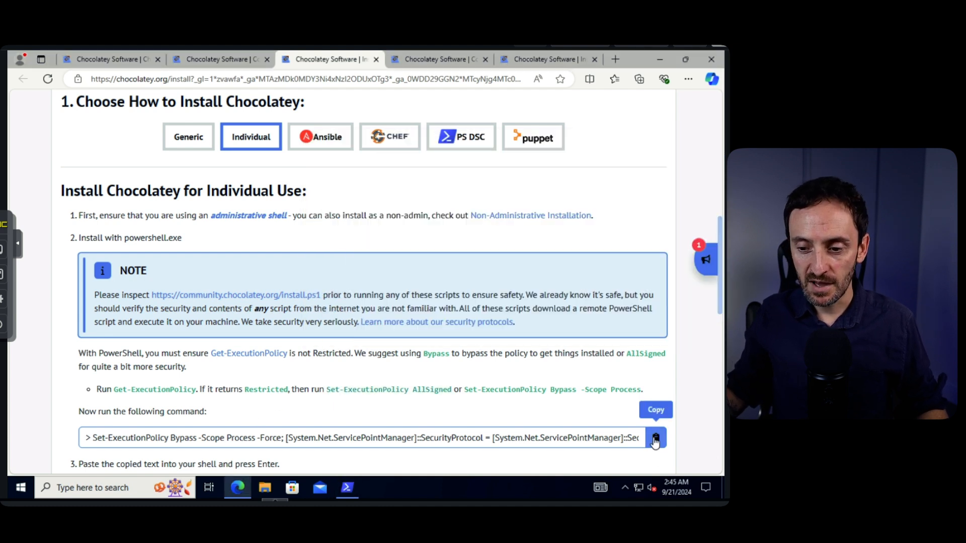
Step: Copy the Chocolatey install command from the page for pasting into PowerShell
click(655, 438)
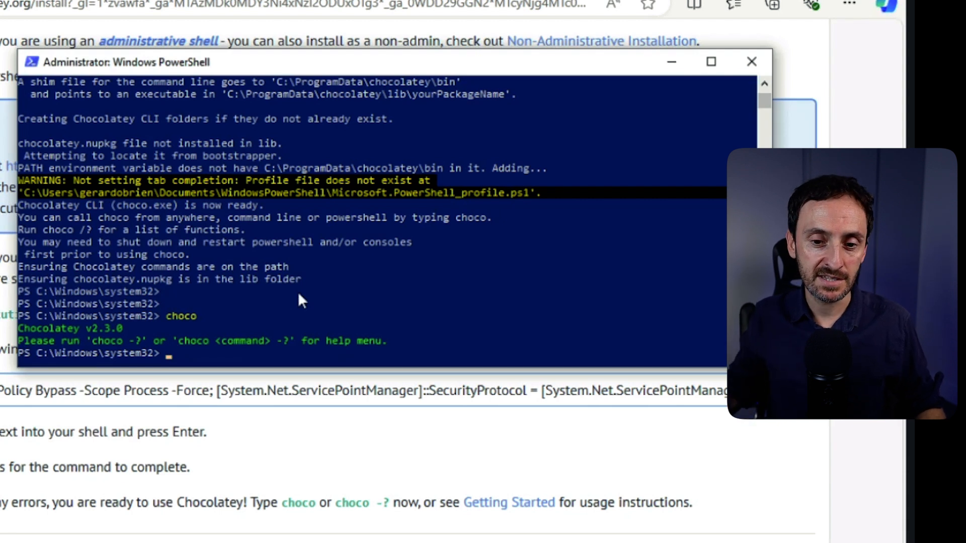
mouse_move(123, 342)
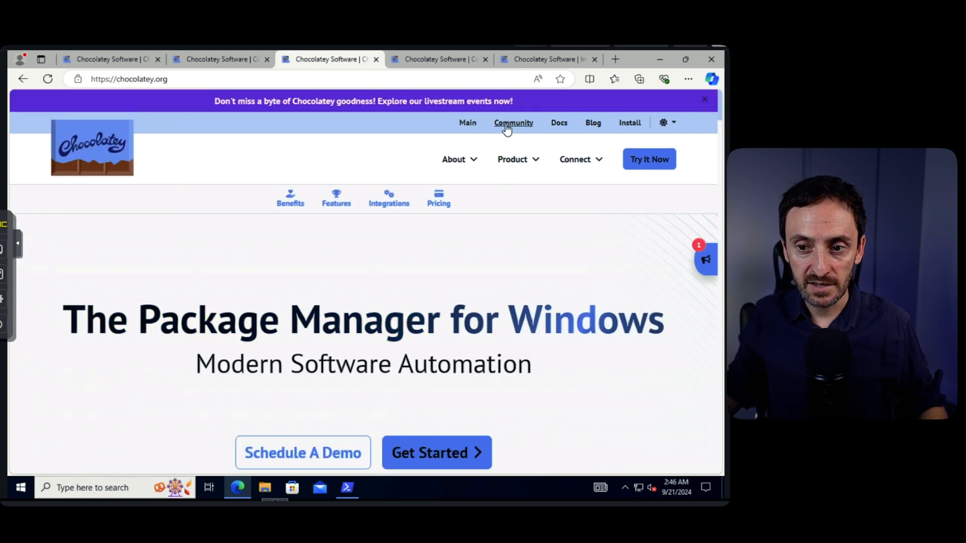
Step: Browse the community package list and search the catalogue for 'vlc'
click(513, 123)
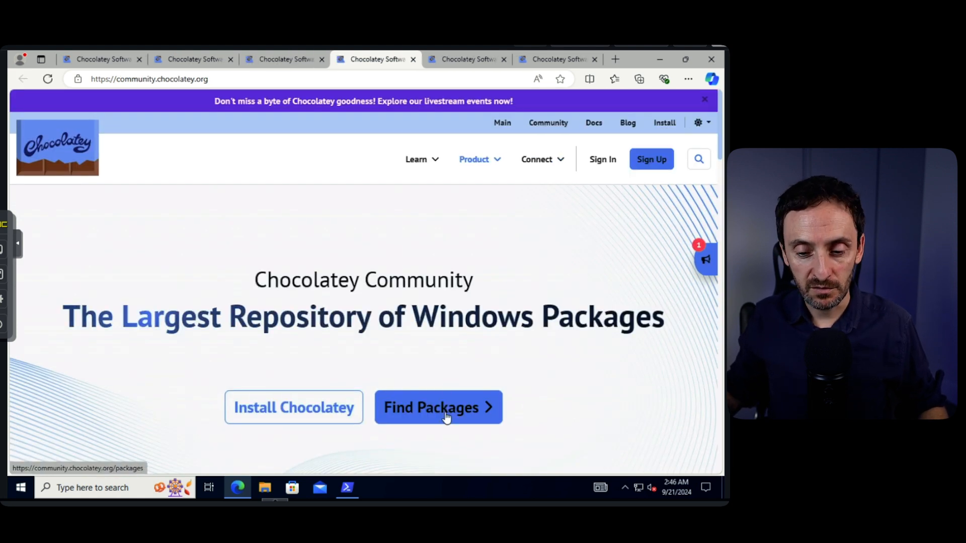
click(438, 408)
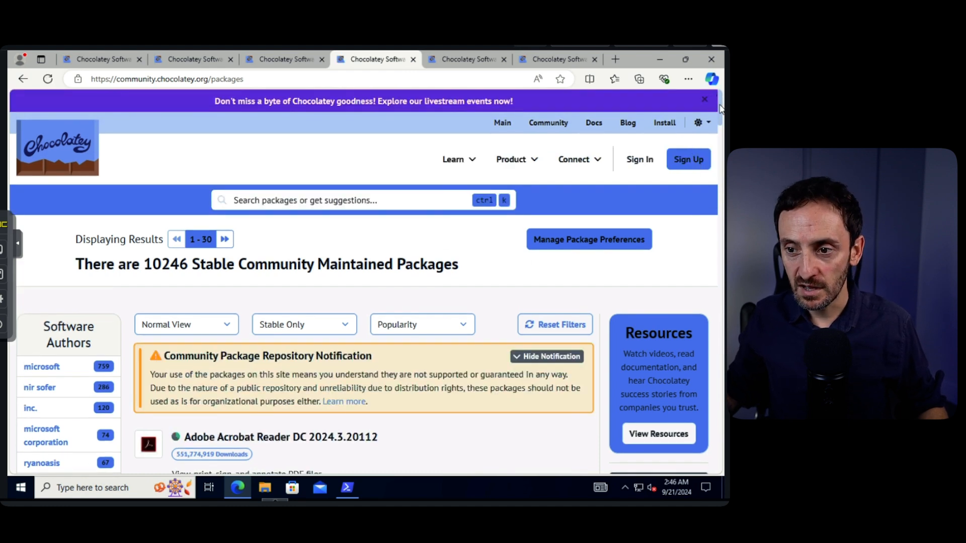
scroll(down, 3)
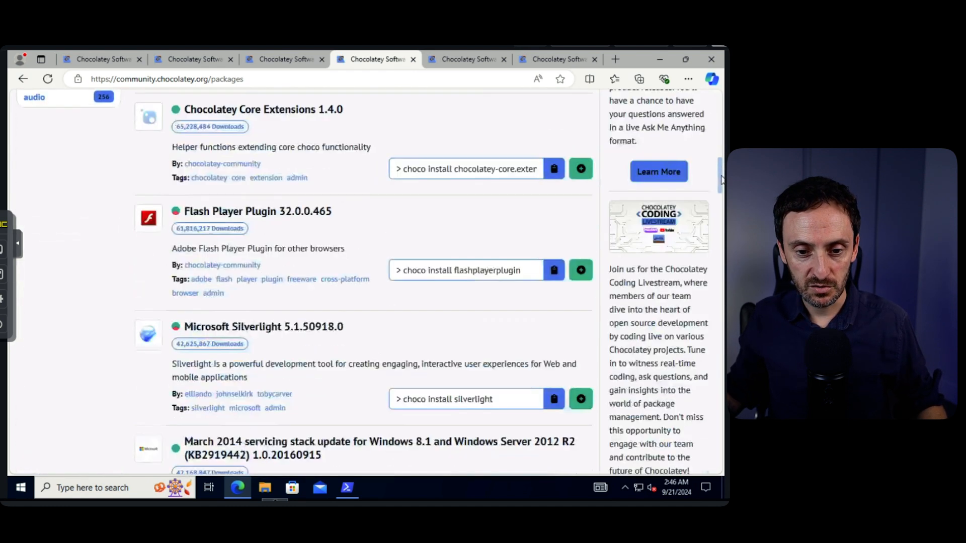
scroll(down, 3)
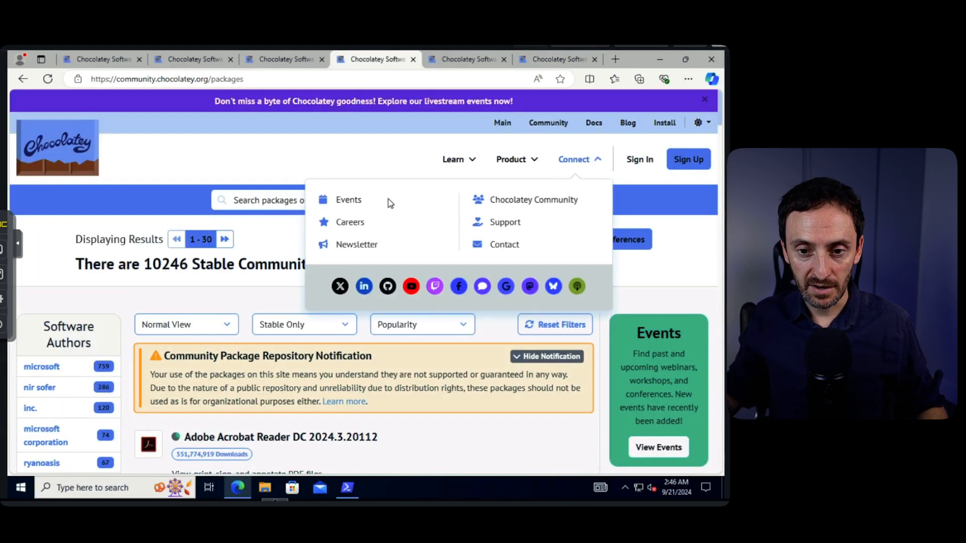
click(574, 159)
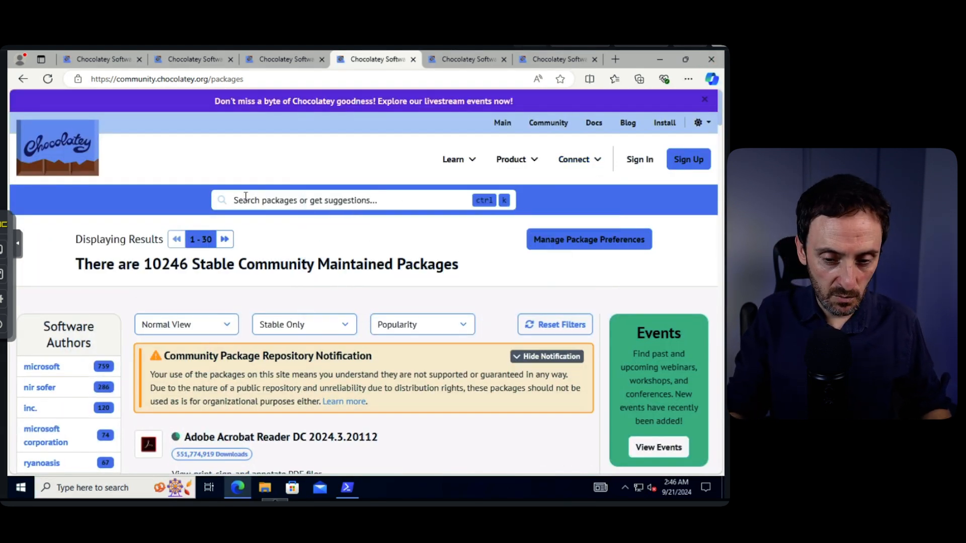
text(vlc)
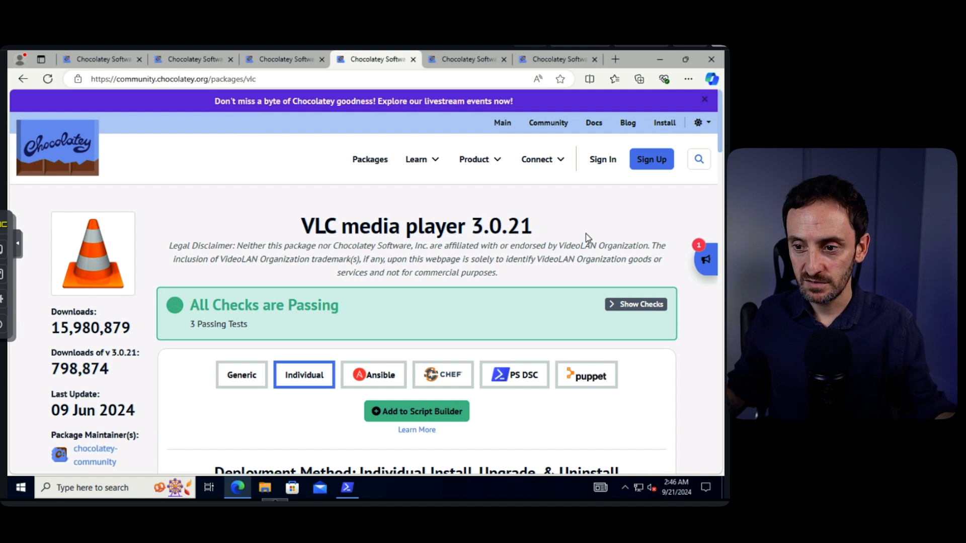
Step: Run 'choco install vlc' in the admin PowerShell and answer 'a' to accept the prompt
click(648, 317)
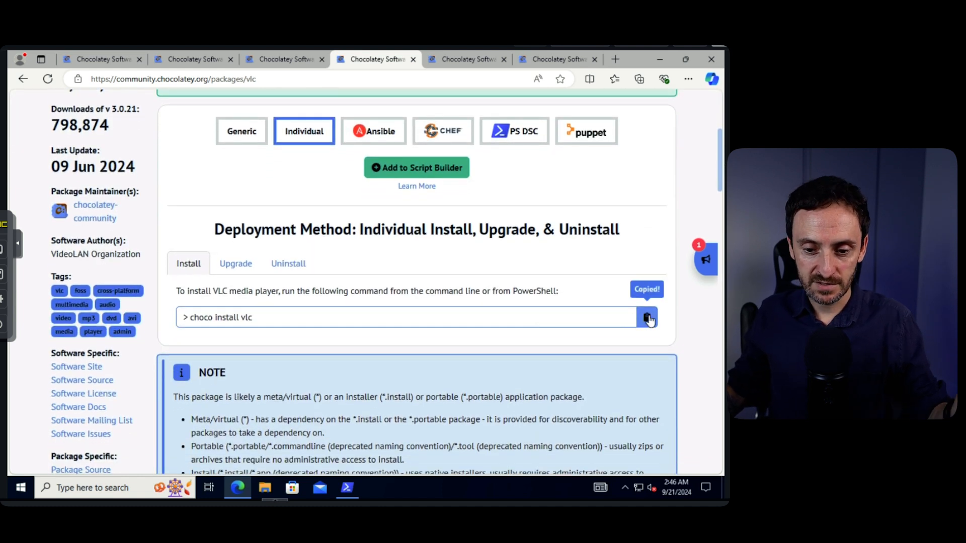
click(348, 488)
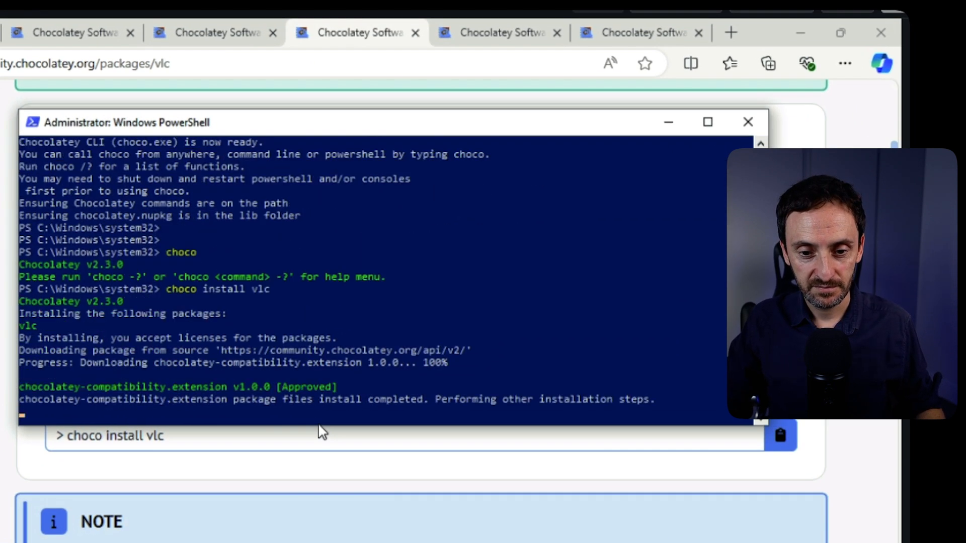
text(a)
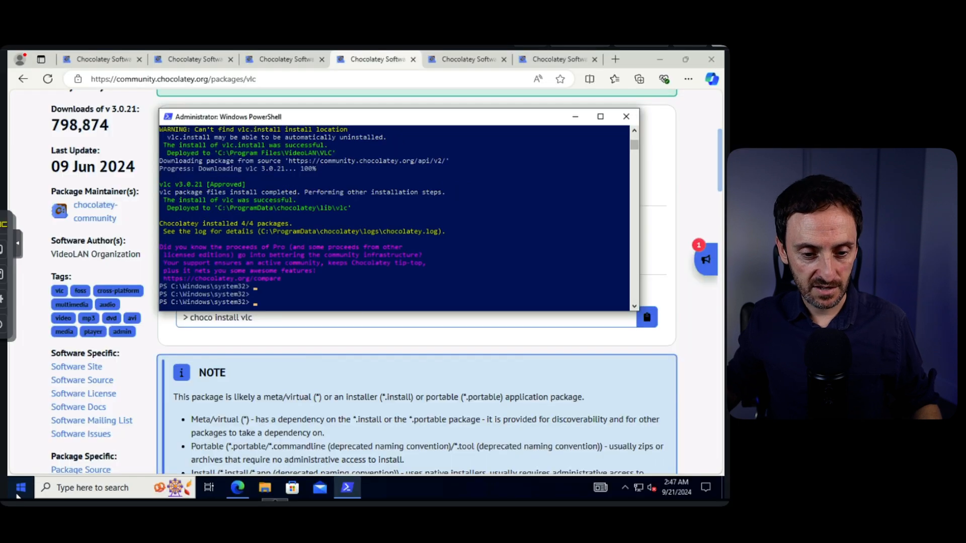
Step: Launch VLC media player from Start and Continue past its Privacy and Network Access Policy dialog
click(9, 487)
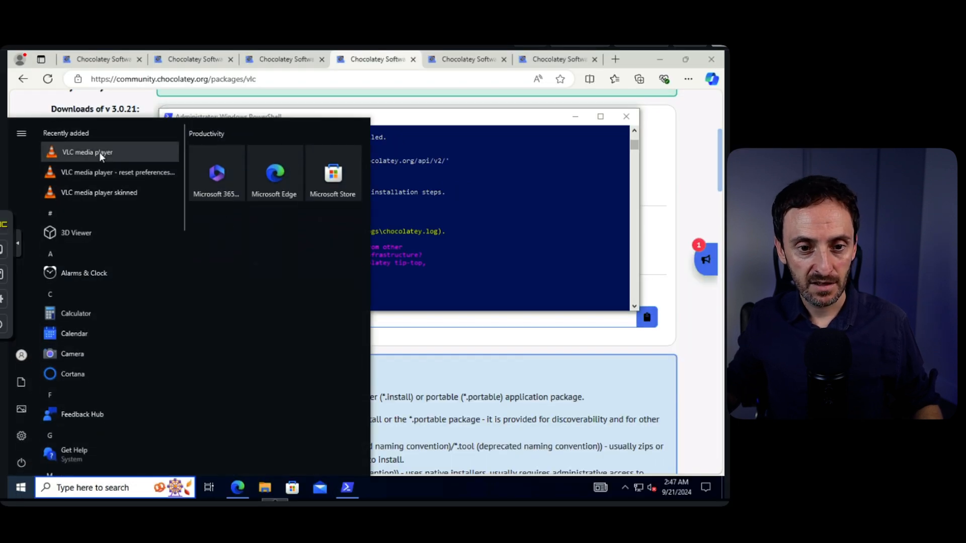
click(86, 152)
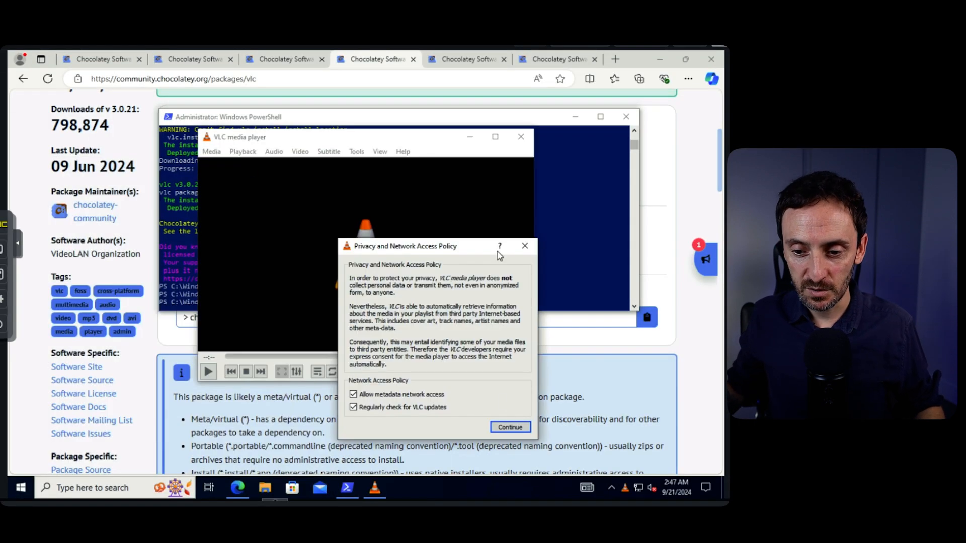
click(509, 426)
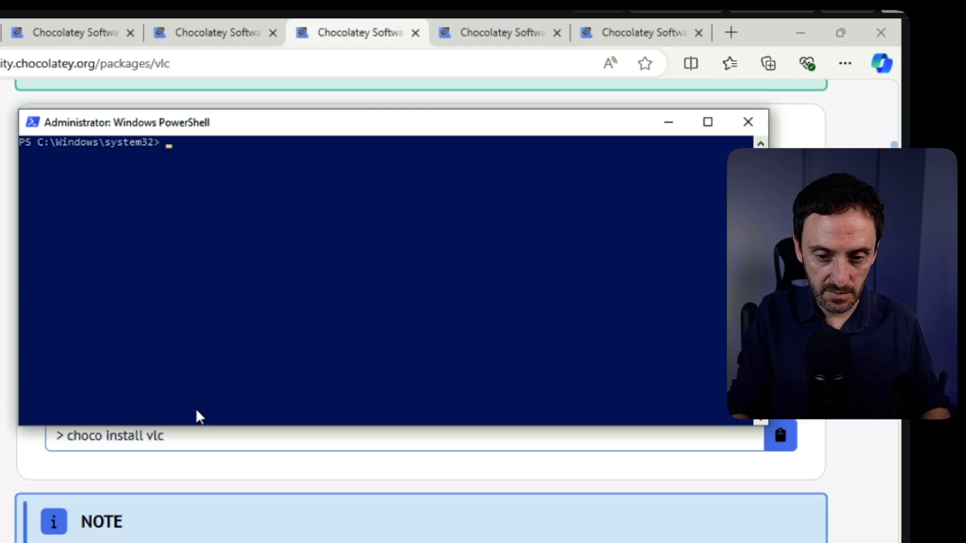
Step: Run 'choco list' to show the five installed packages including vlc 3.0.21
text(choco list)
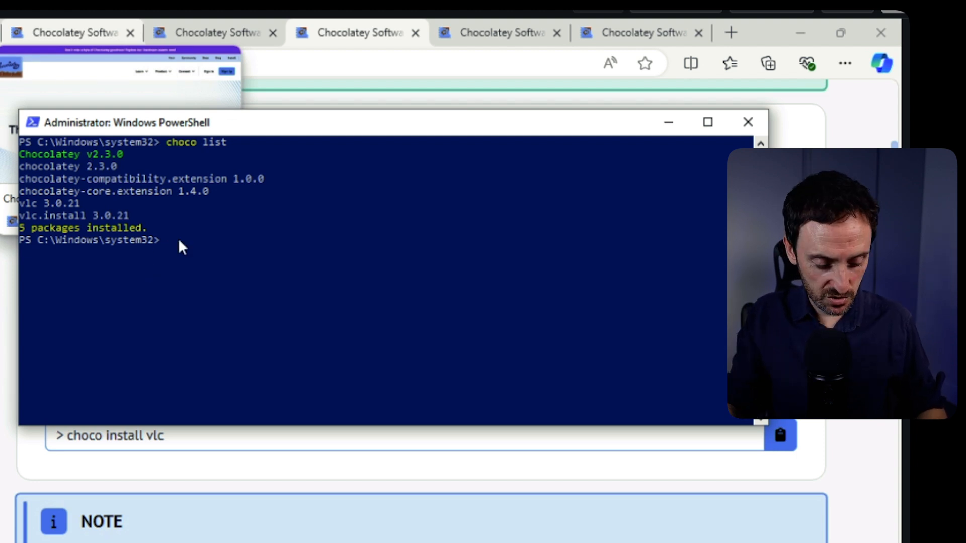
text(choco)
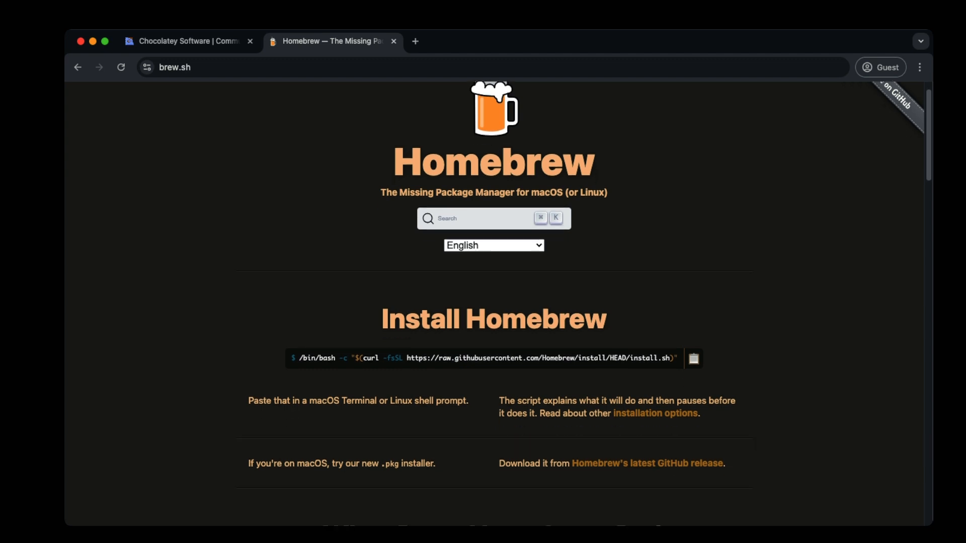
Step: Scroll the brew.sh page down to the Install Homebrew command
scroll(down, 3)
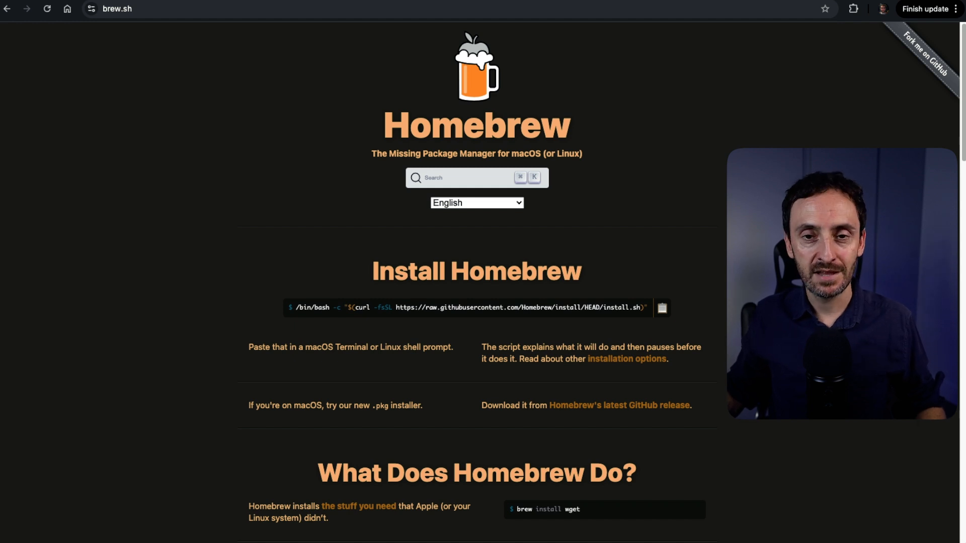
scroll(down, 3)
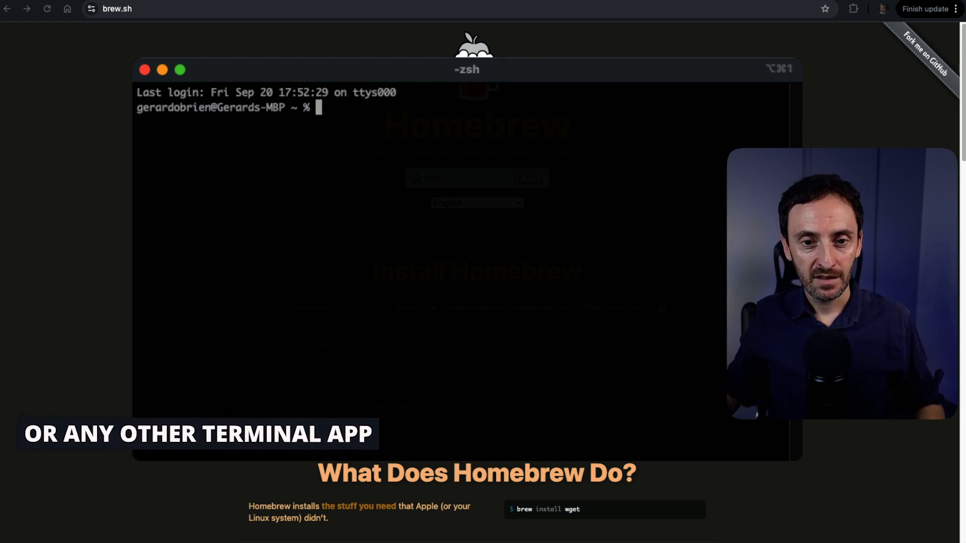
Step: Run the Homebrew install script, then list installed formulae and casks with brew list
text(/bin/bash -c "$(curl -fsSL https://raw.githubusercontent.com/Homebrew/install/HEAD/install.sh)")
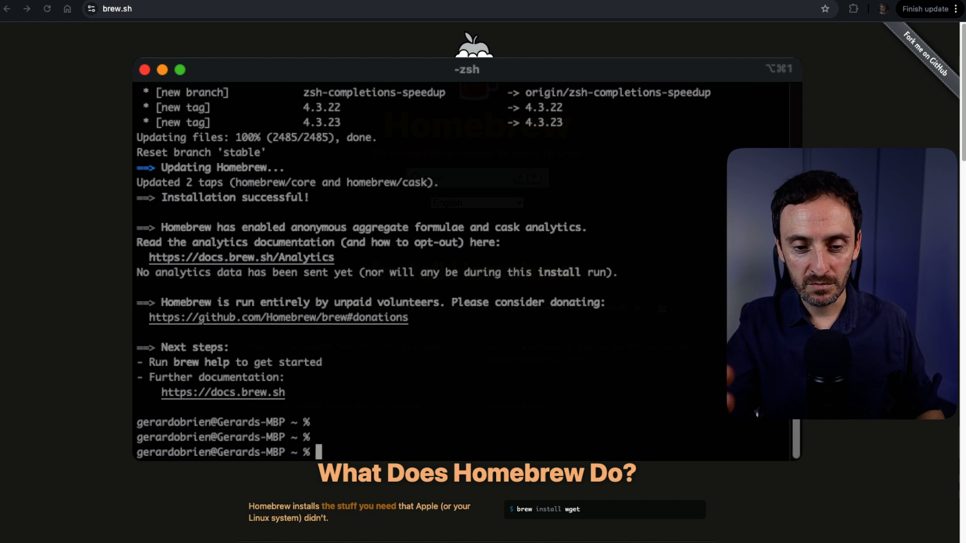
text(brew list)
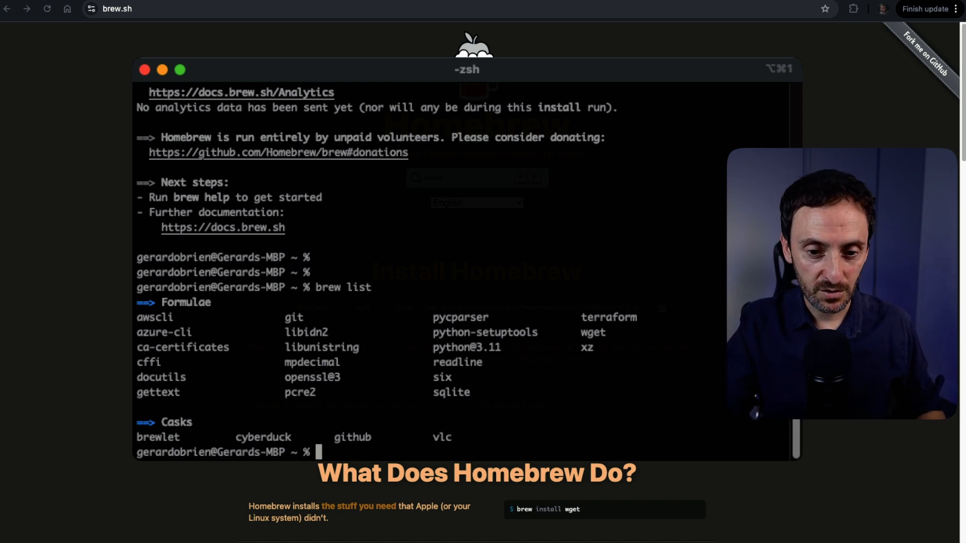
Step: Look up the vlc cask on brew.sh, then run brew install --cask vlc
click(476, 178)
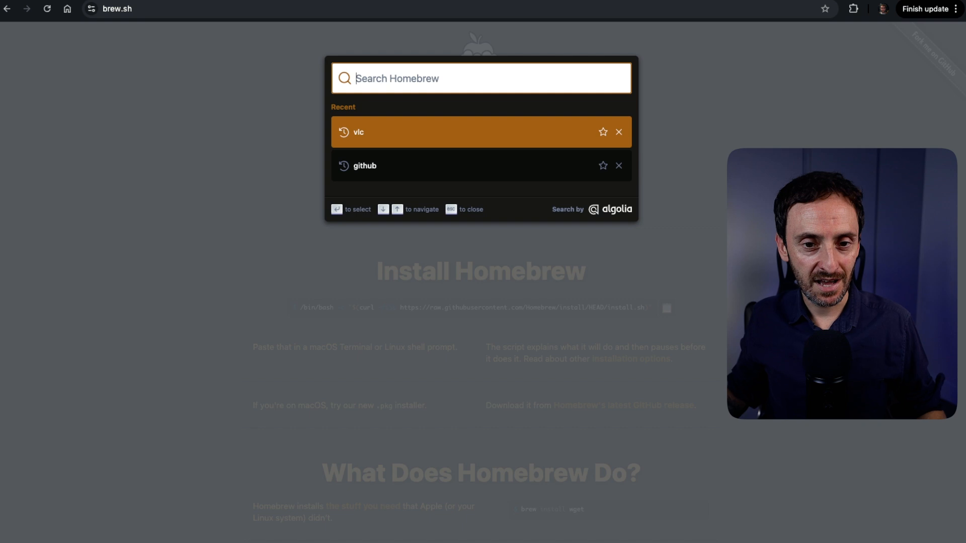
click(358, 131)
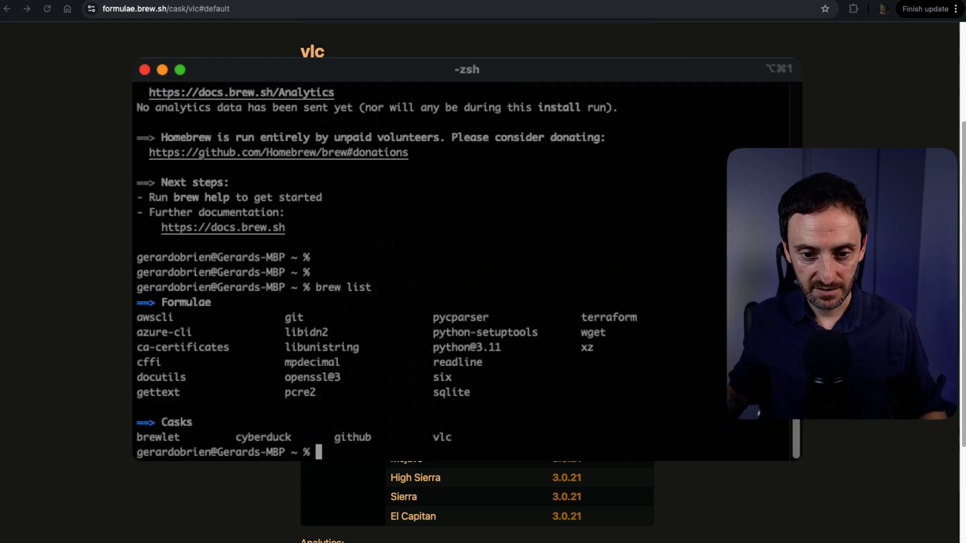
text(brew install --cask vlc)
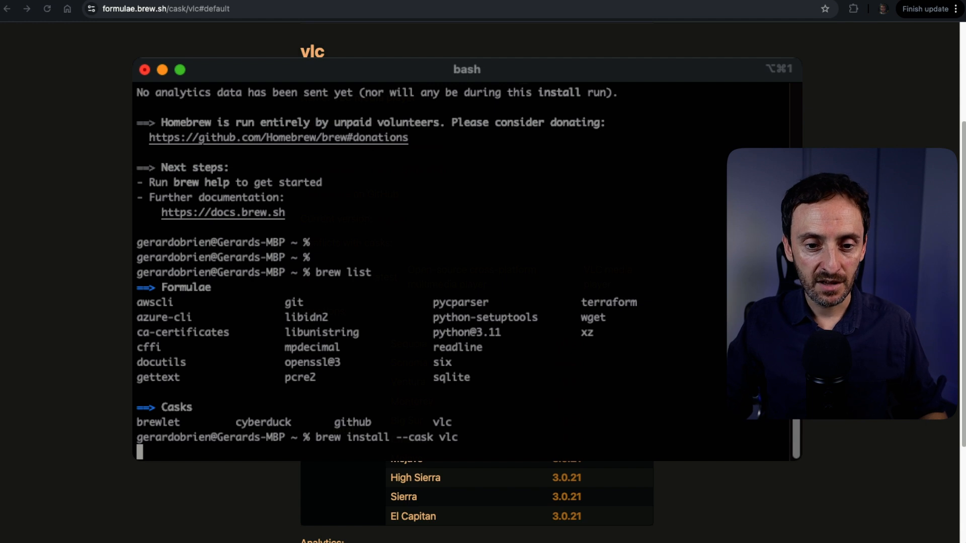